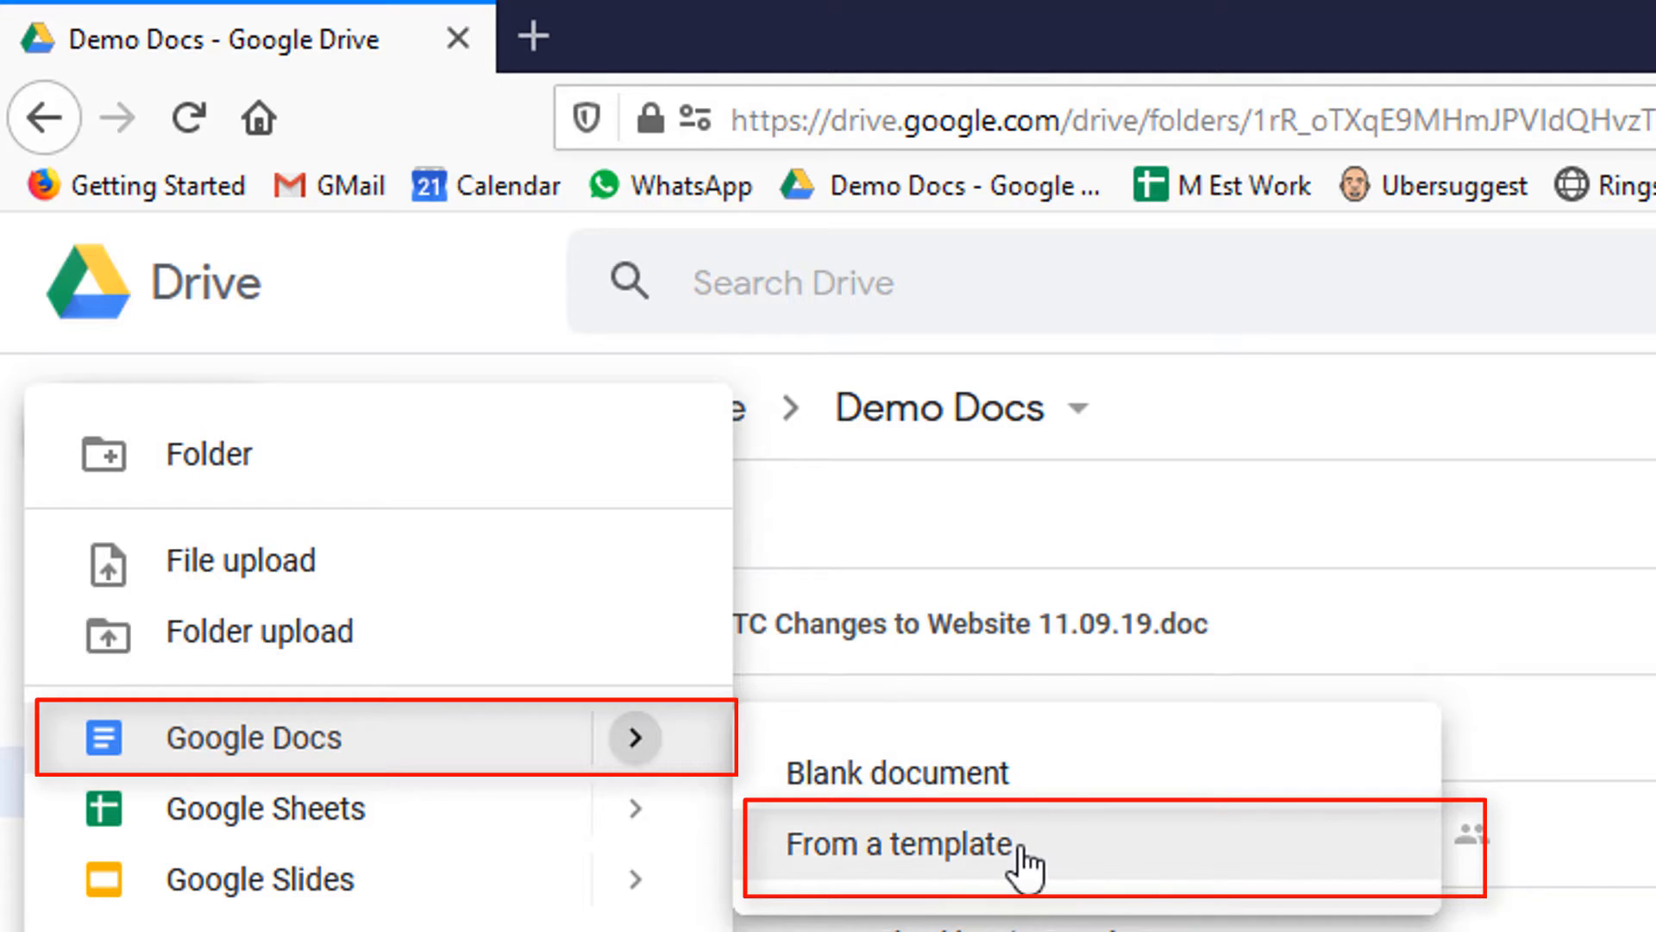
- Open the Google Docs template gallery from the Drive New menu
left_click(898, 846)
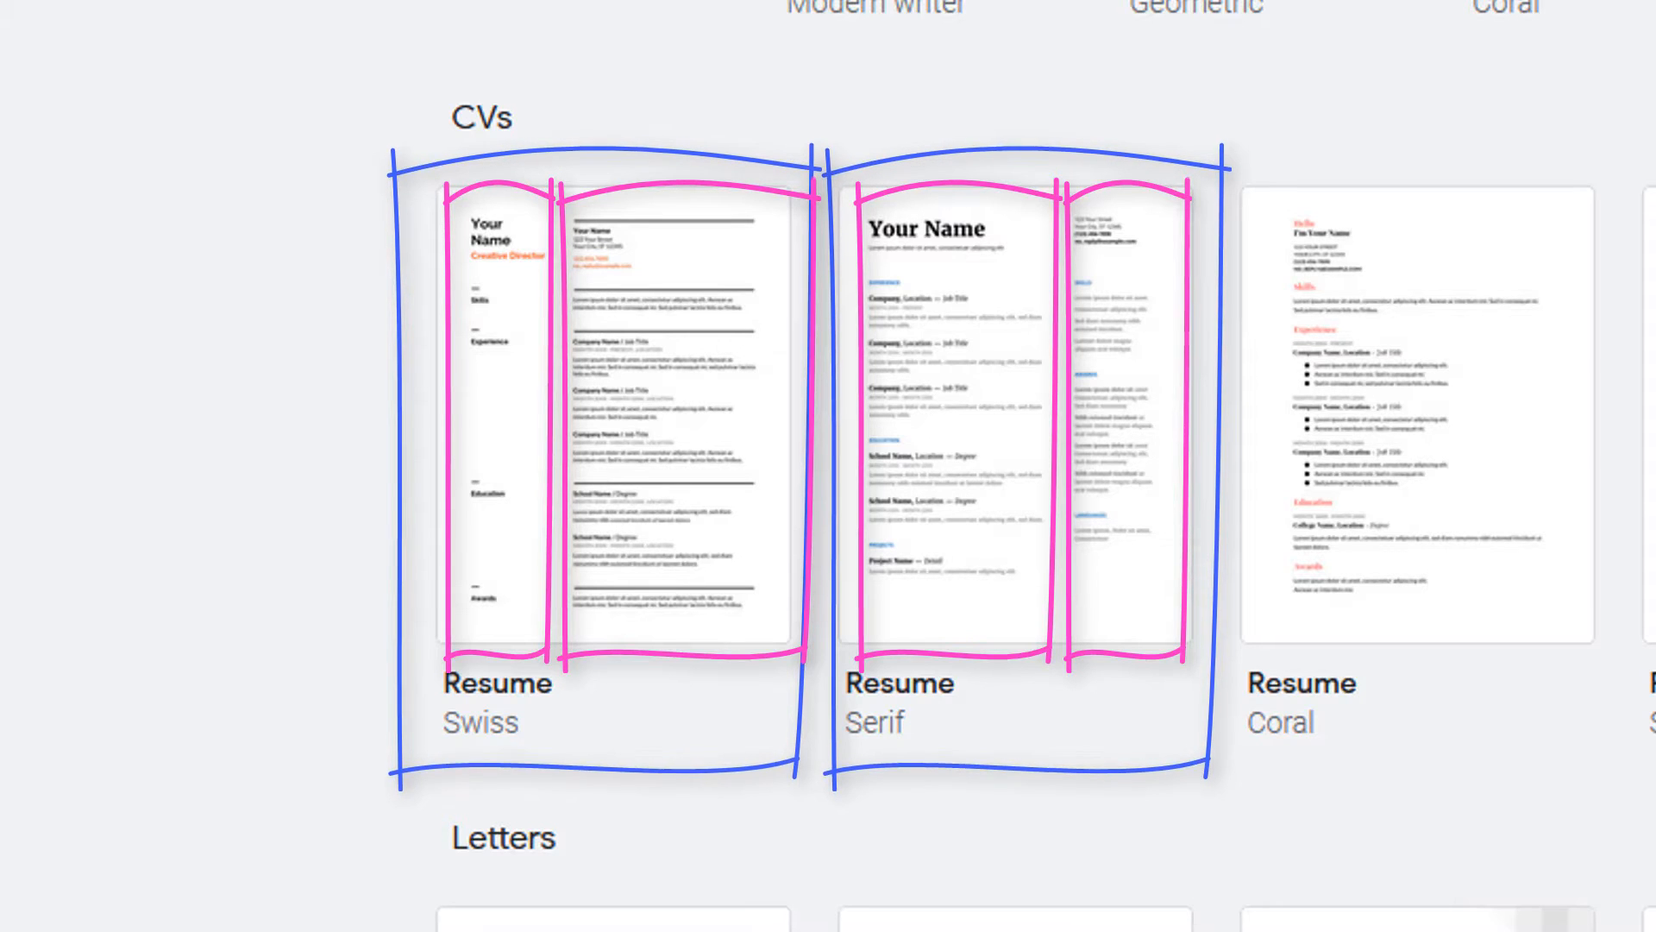
- Create a document from the Serif résumé template in the CVs section
scroll("down", 3)
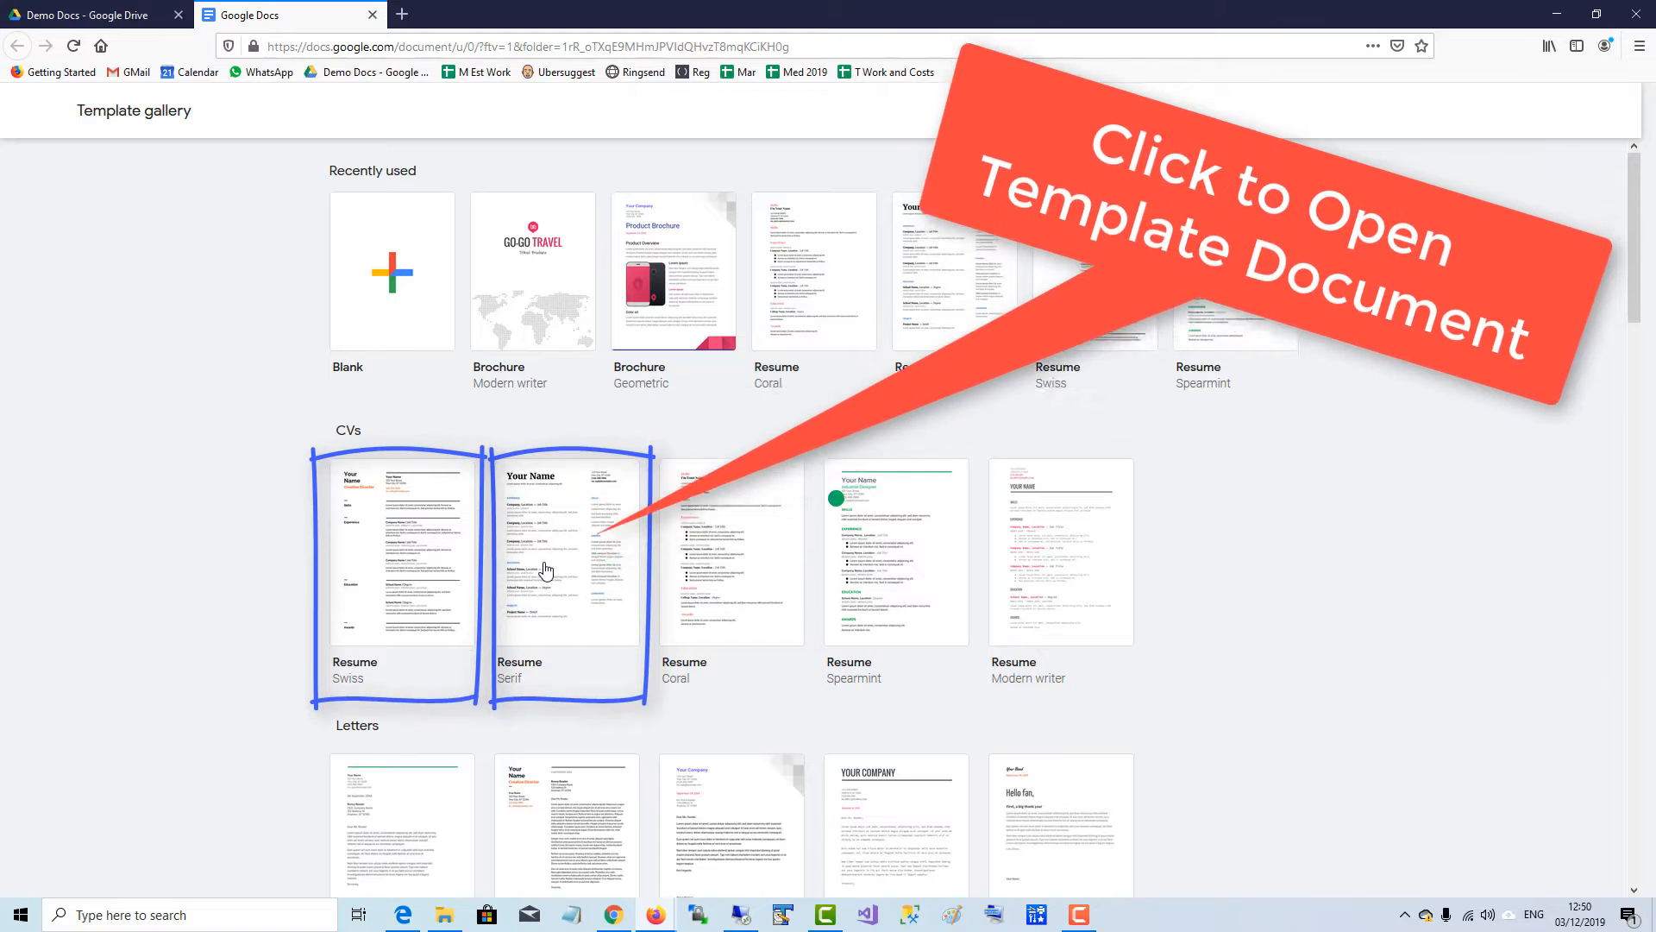
left_click(568, 549)
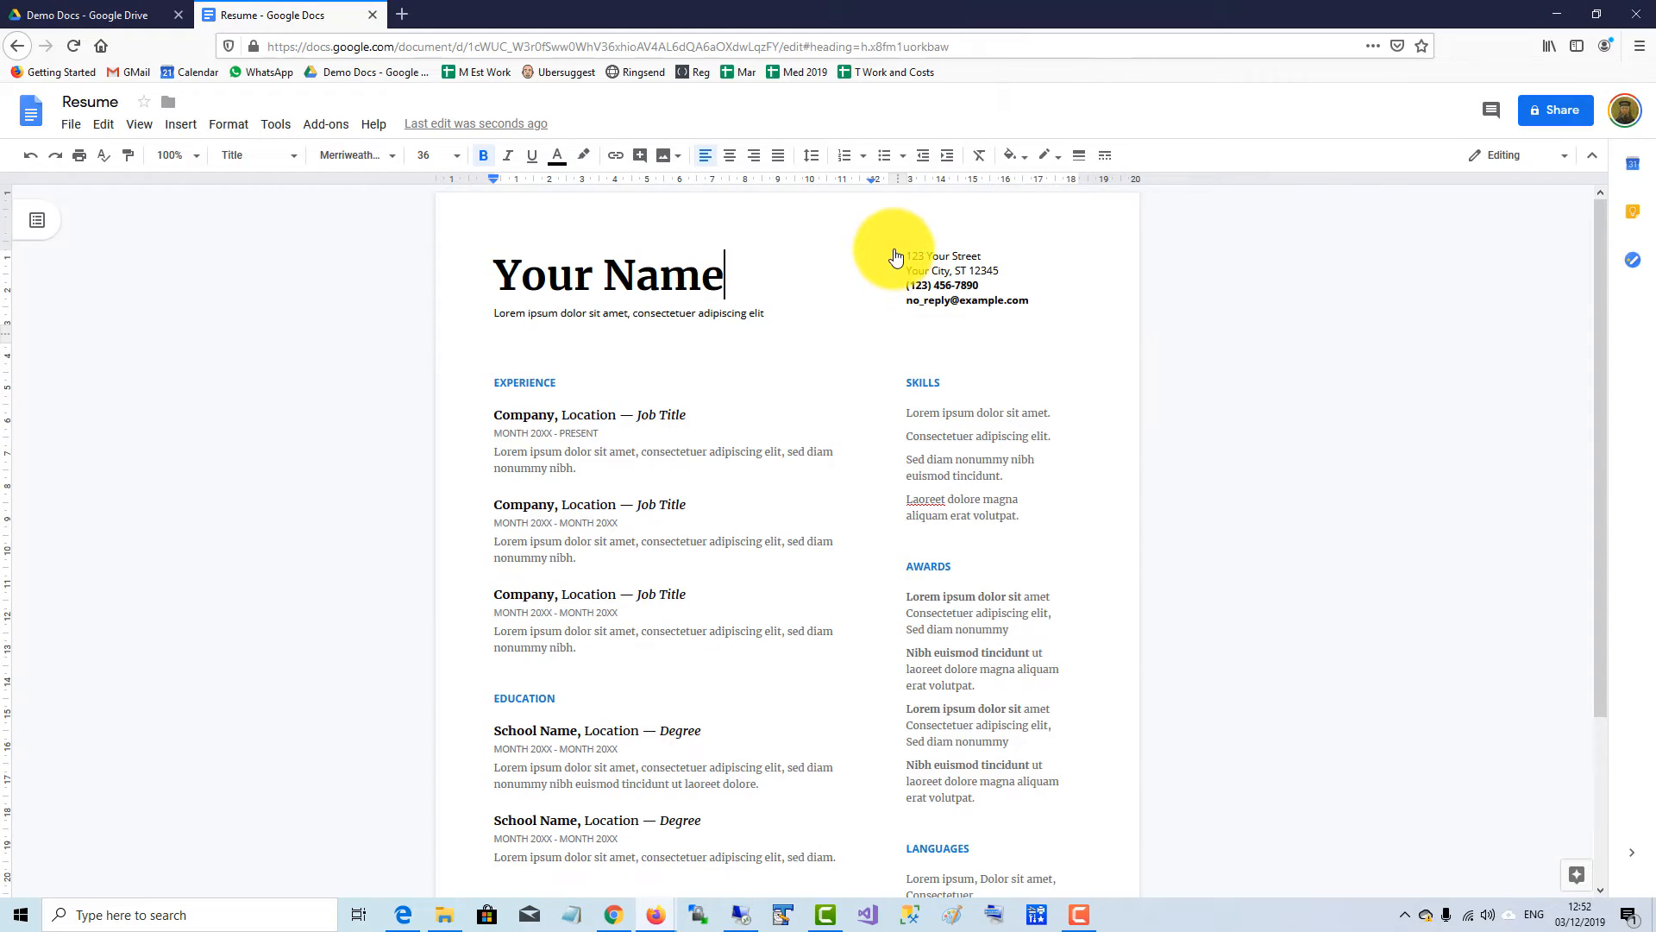
- Set the résumé layout table's border width to 1pt
left_click(891, 249)
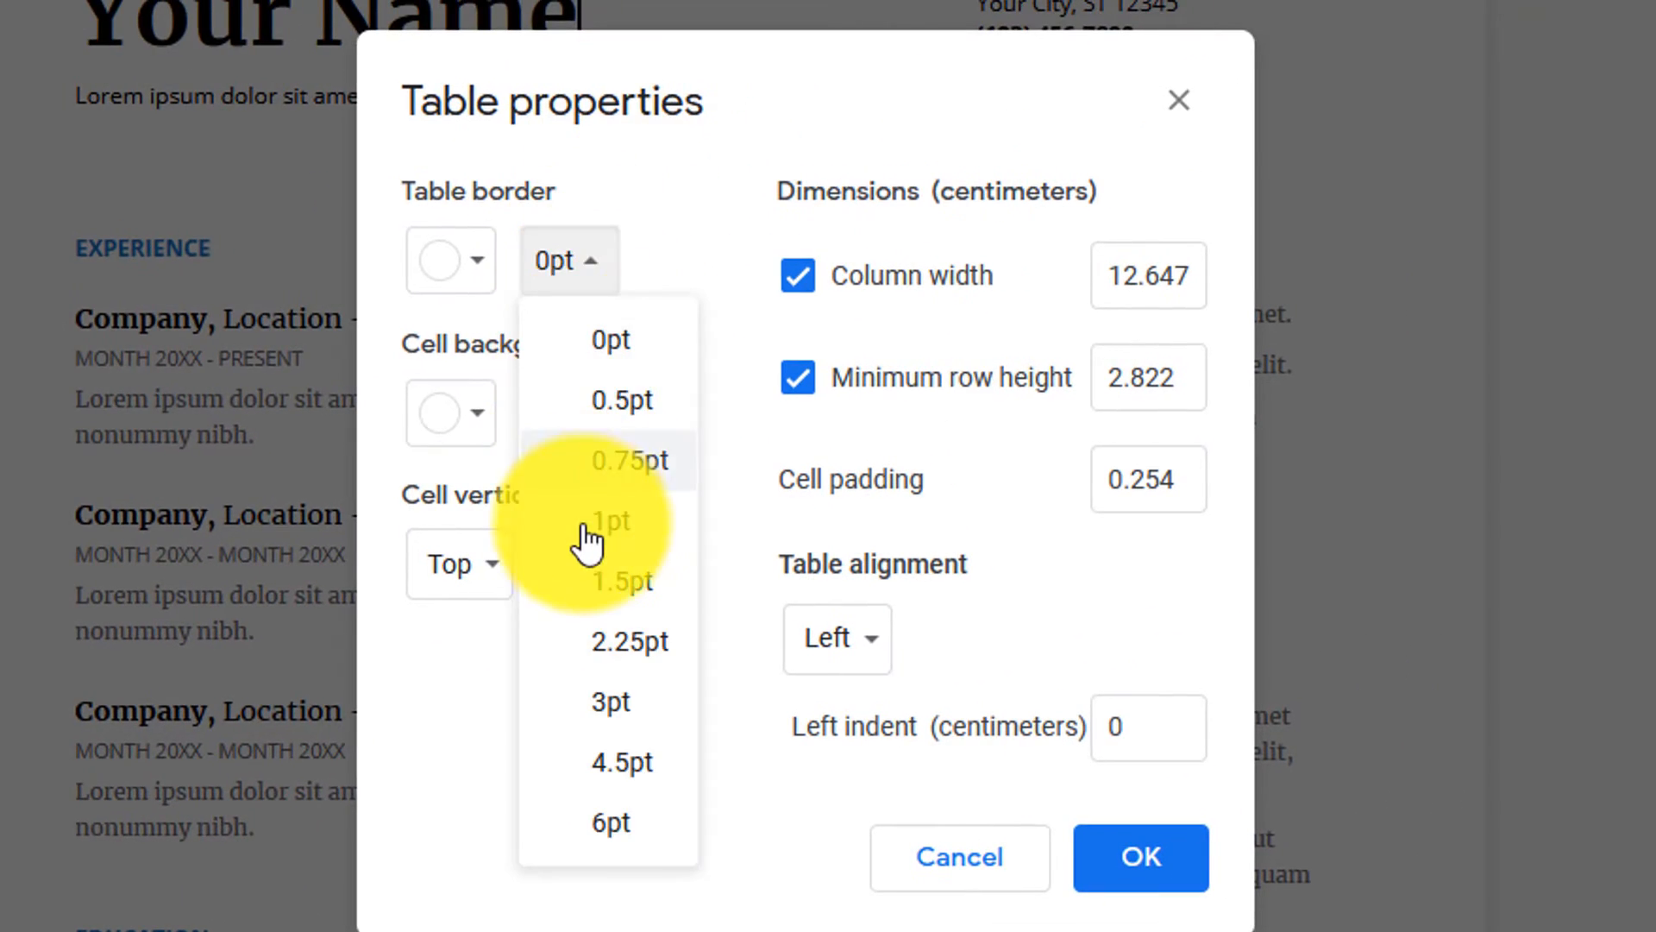
left_click(610, 520)
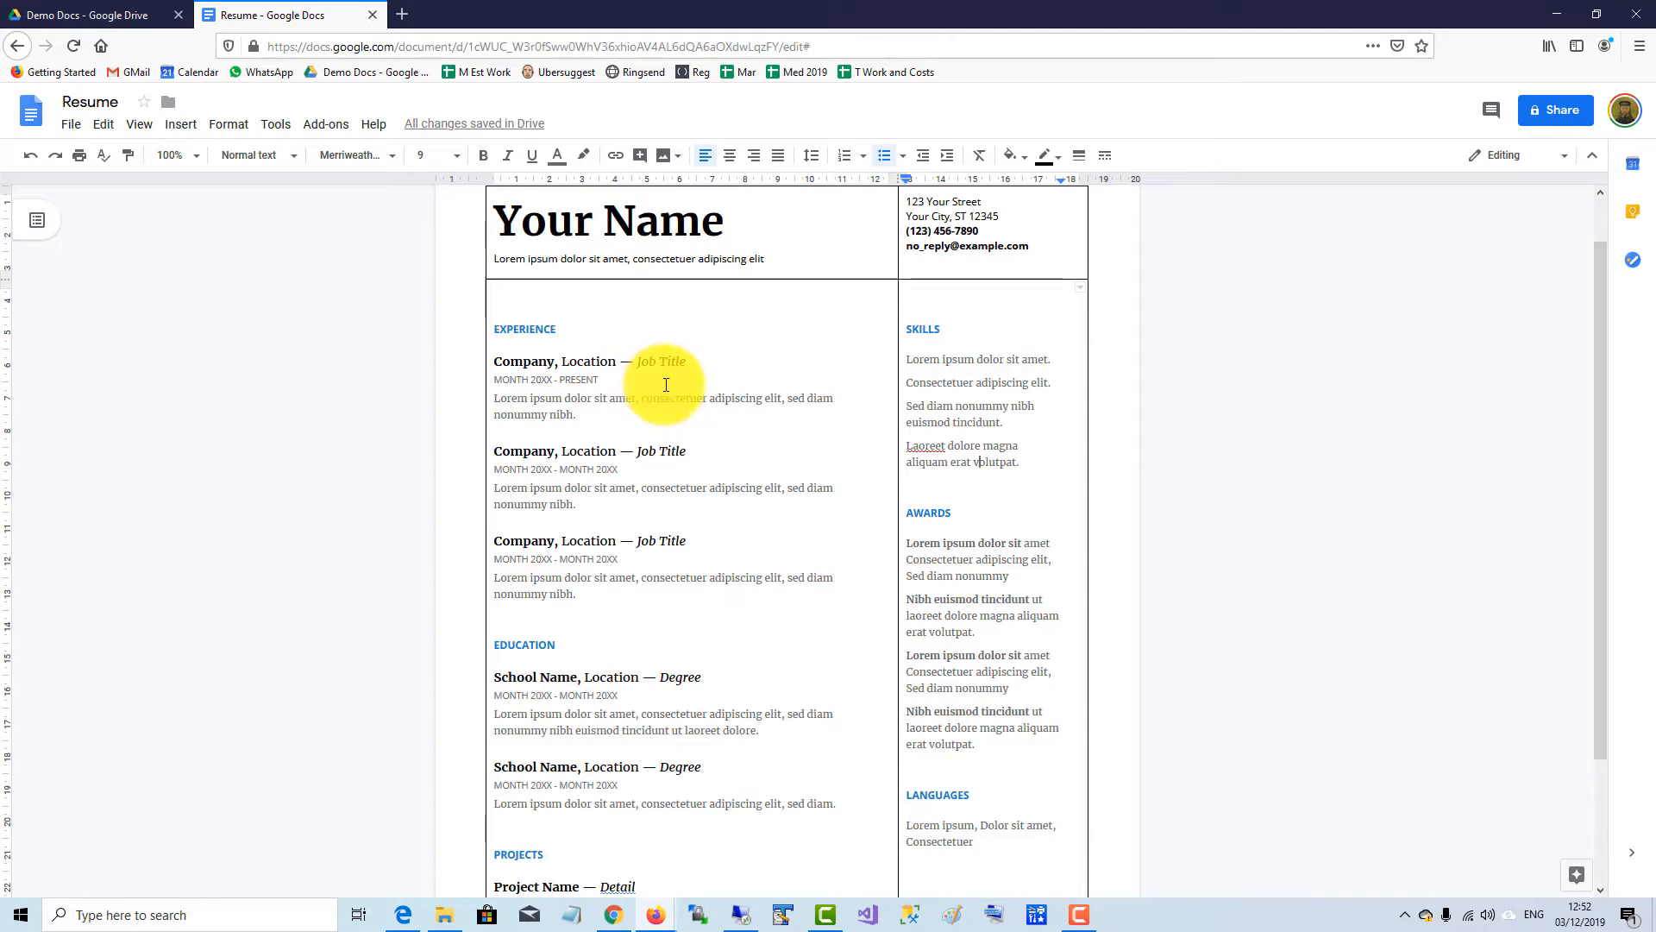
- Replace the first Experience 'Job Title' placeholder with 'Engineer'
left_click(655, 361)
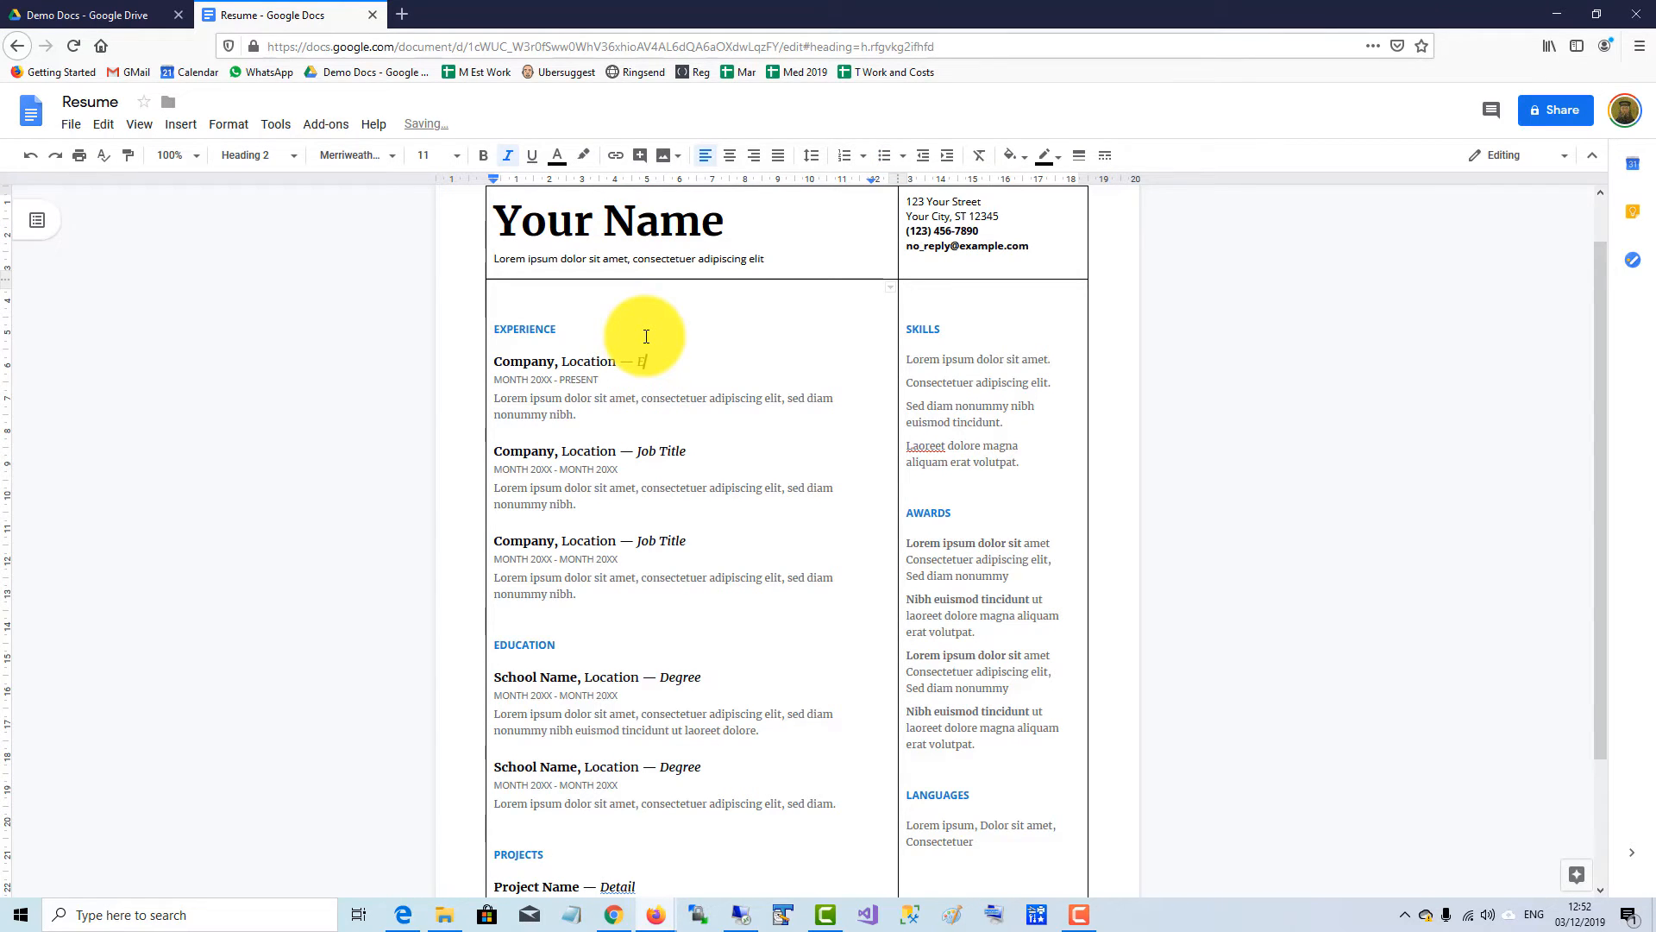
type("Engineer")
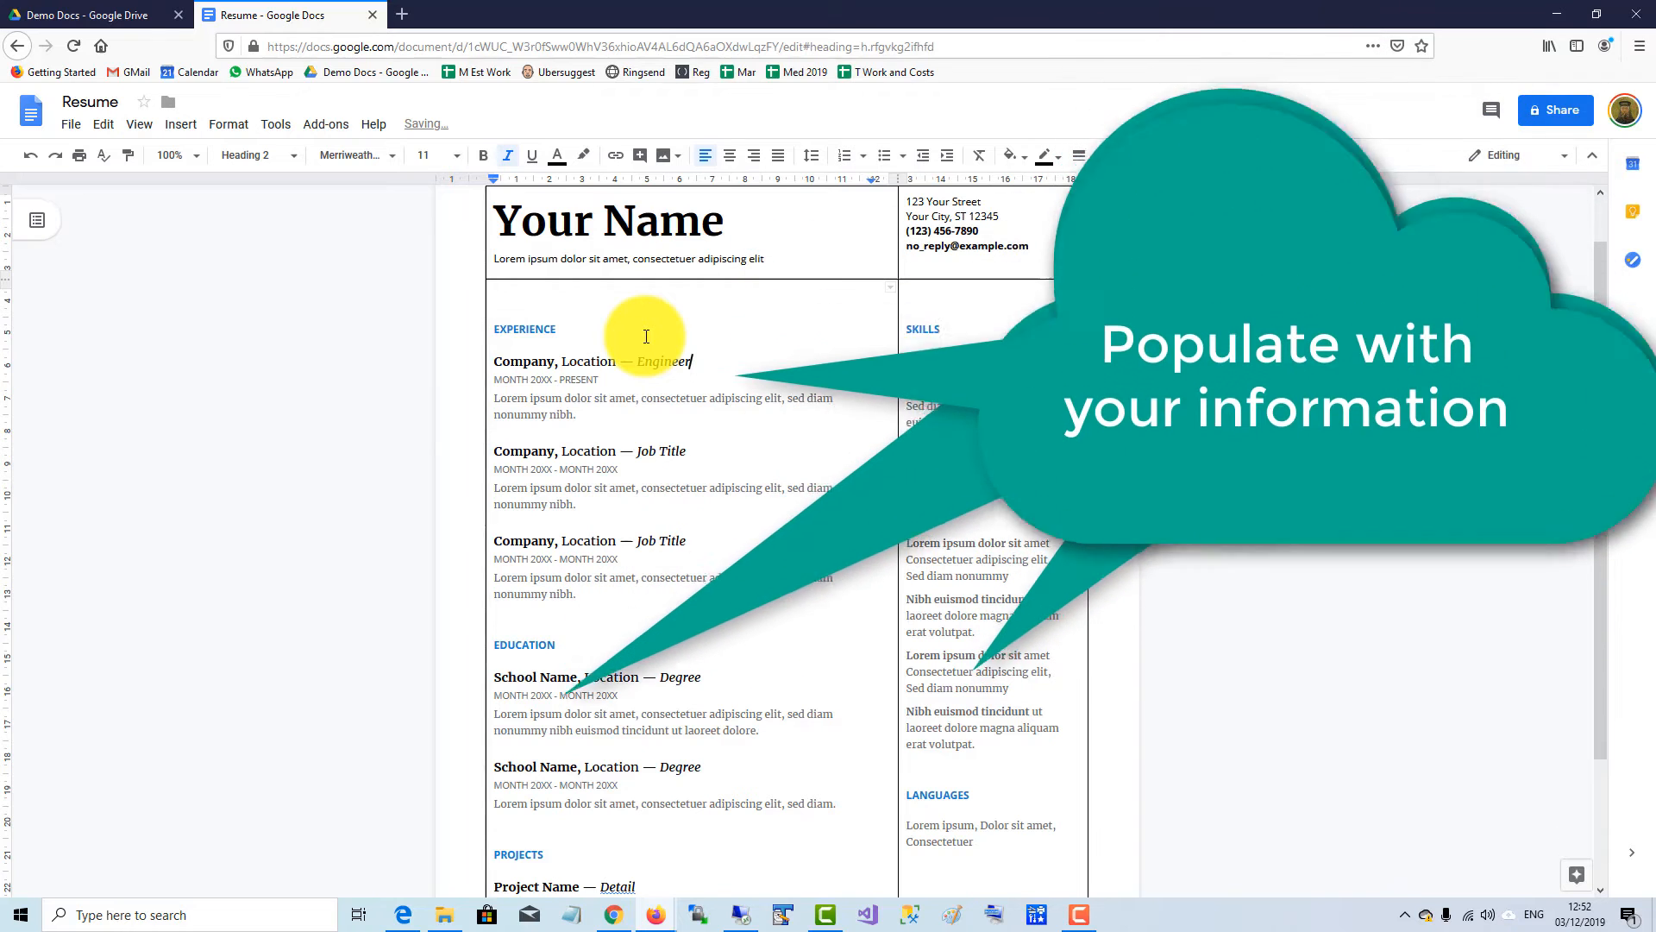